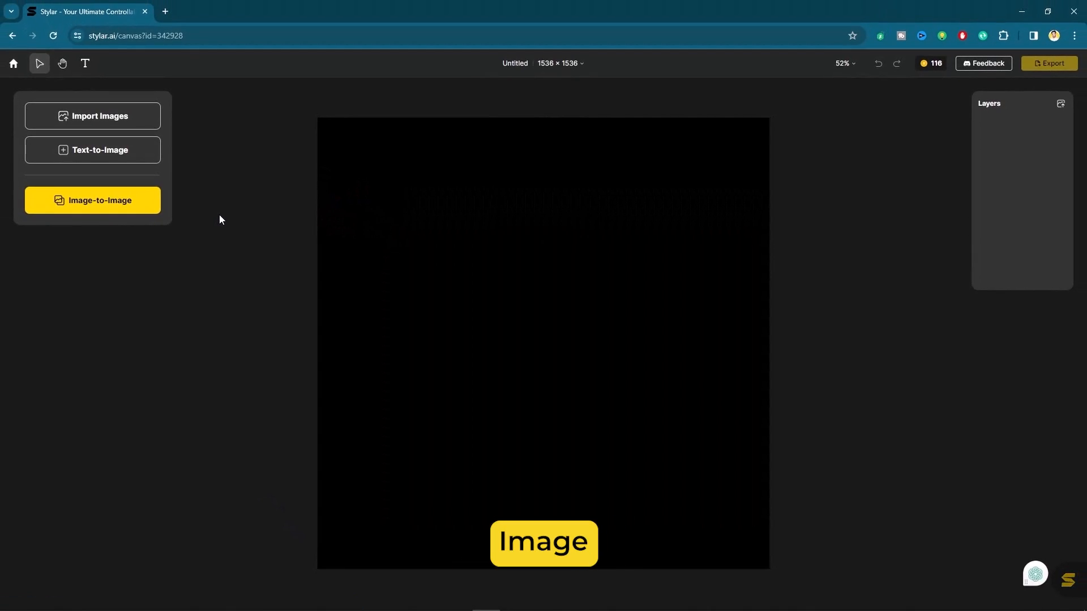
Step: Import the PNG portrait of the bearded man onto the blank canvas
click(93, 116)
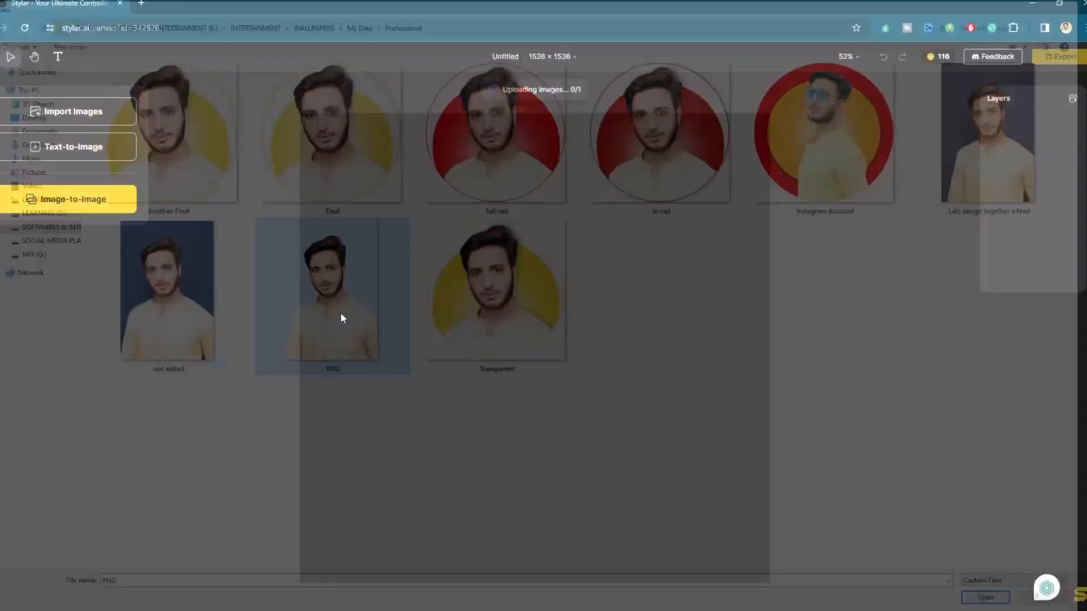
click(984, 597)
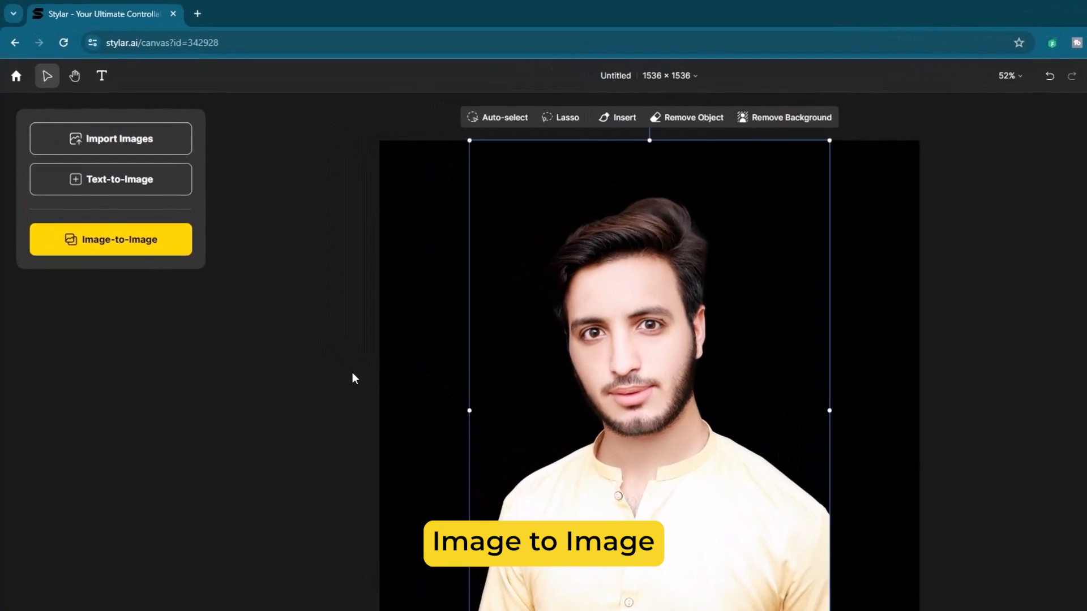
Step: Start Image-to-Image on the portrait and fill the prompt with Auto prompt
click(110, 239)
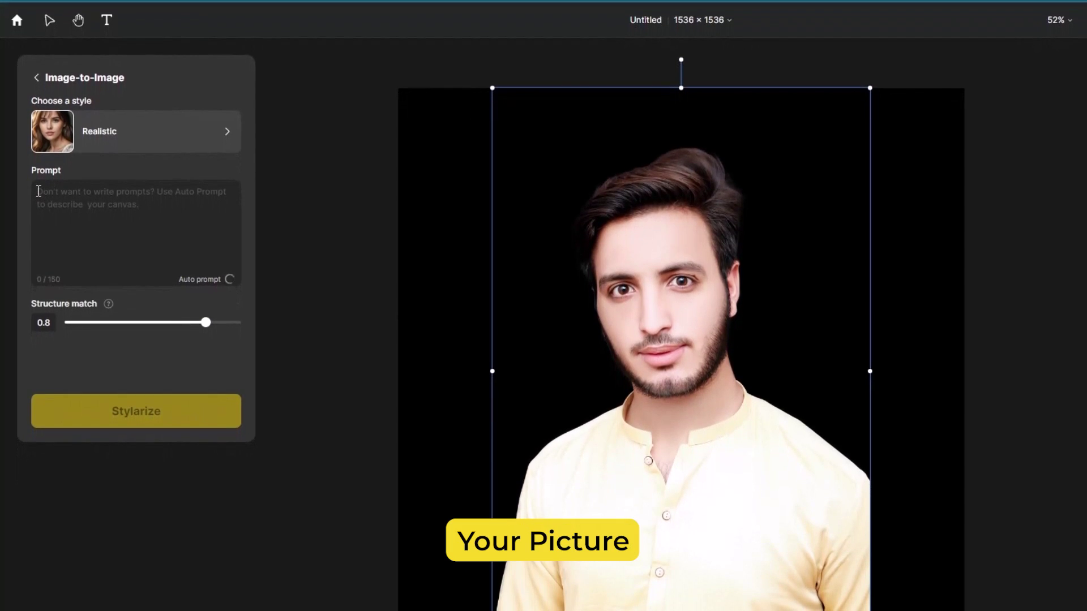
click(228, 279)
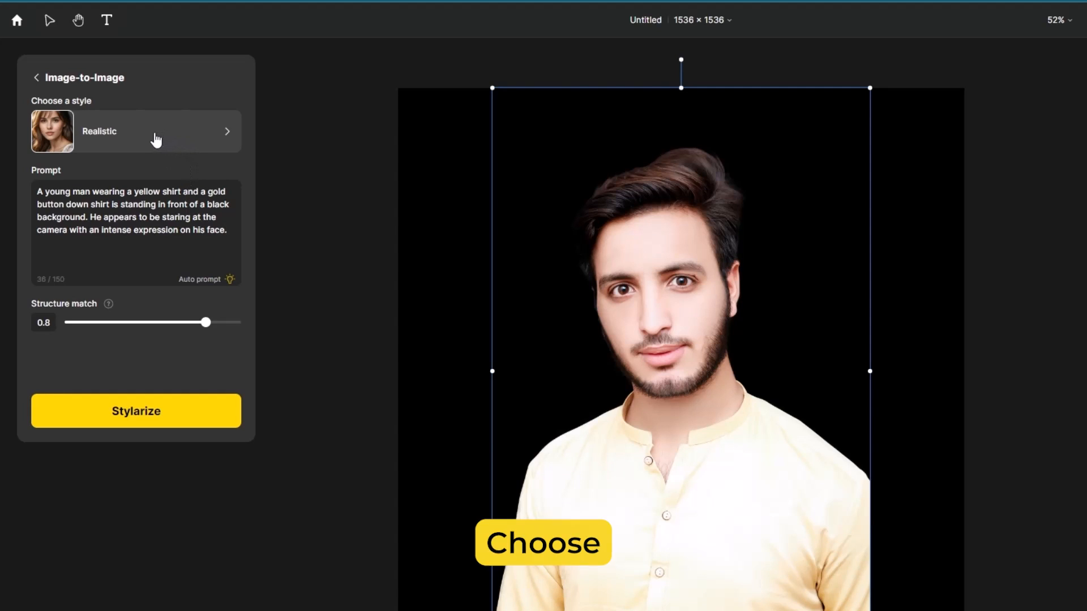
Step: Pick the Innocent Cutie 3D style from the style gallery
click(156, 131)
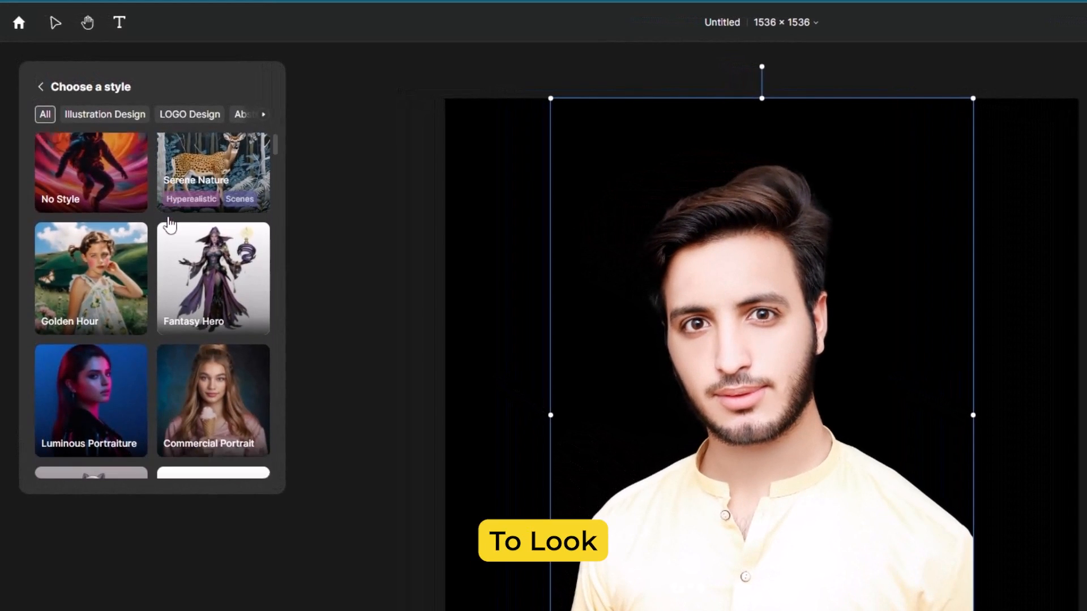
scroll(down, 3)
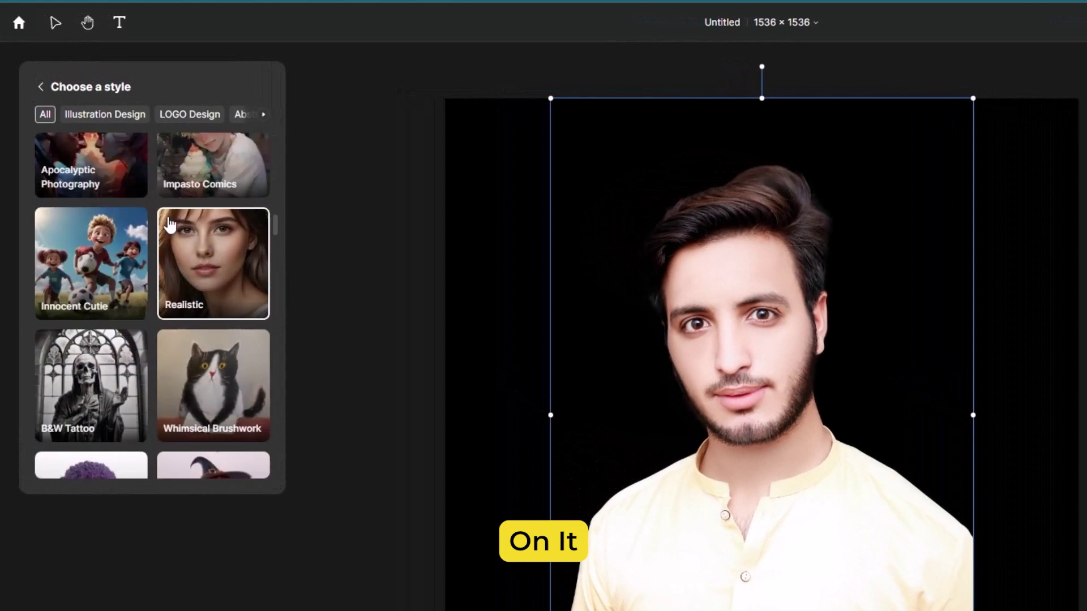
scroll(down, 3)
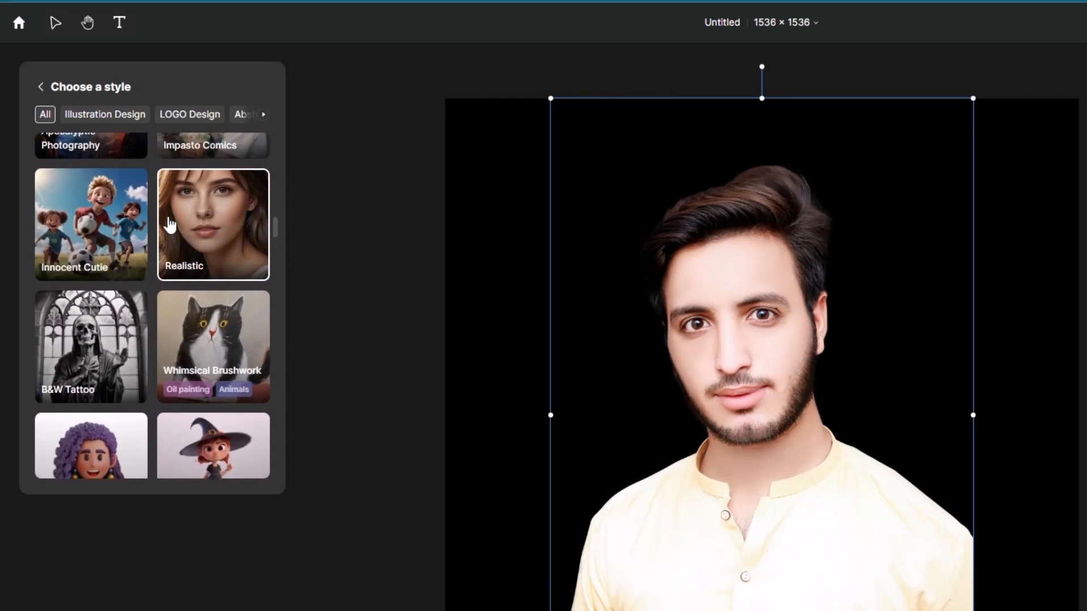
scroll(up, 3)
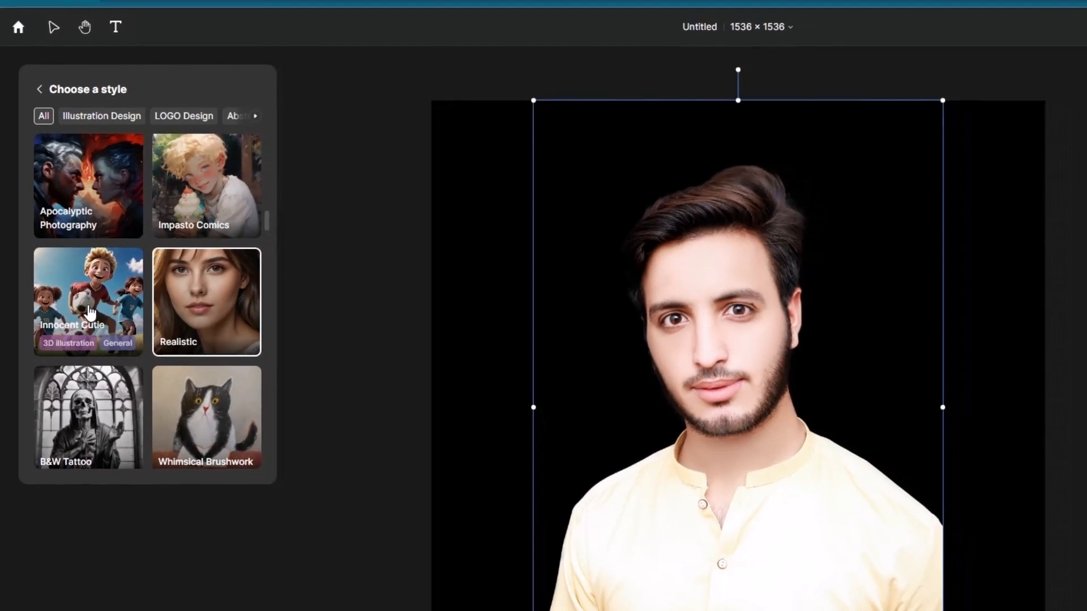
click(87, 301)
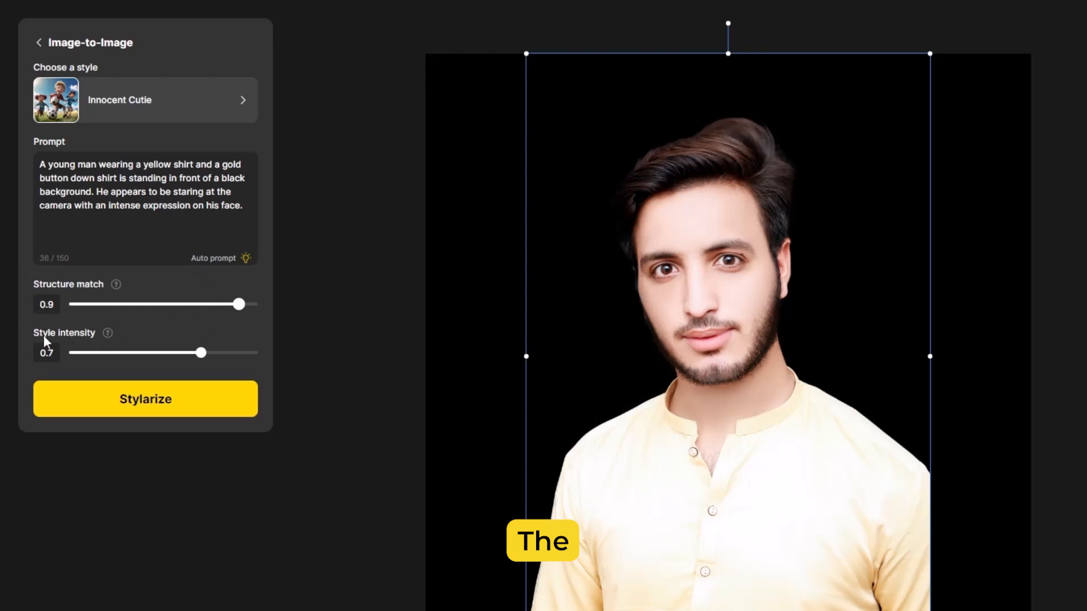
mouse_move(202, 353)
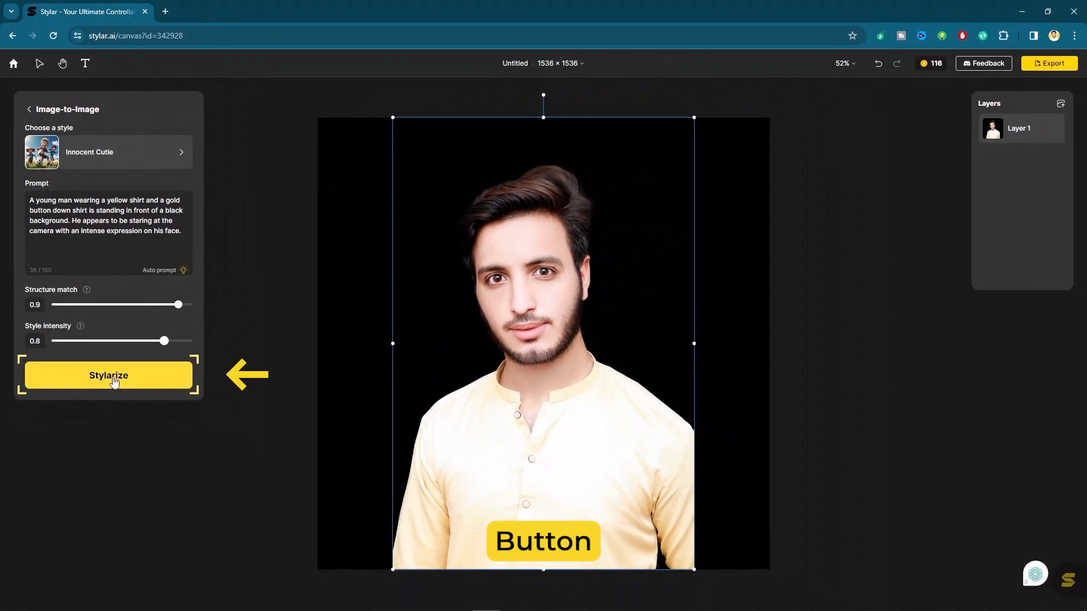
Step: Stylarize four cartoon results and place the bearded one in the darker shirt
click(108, 375)
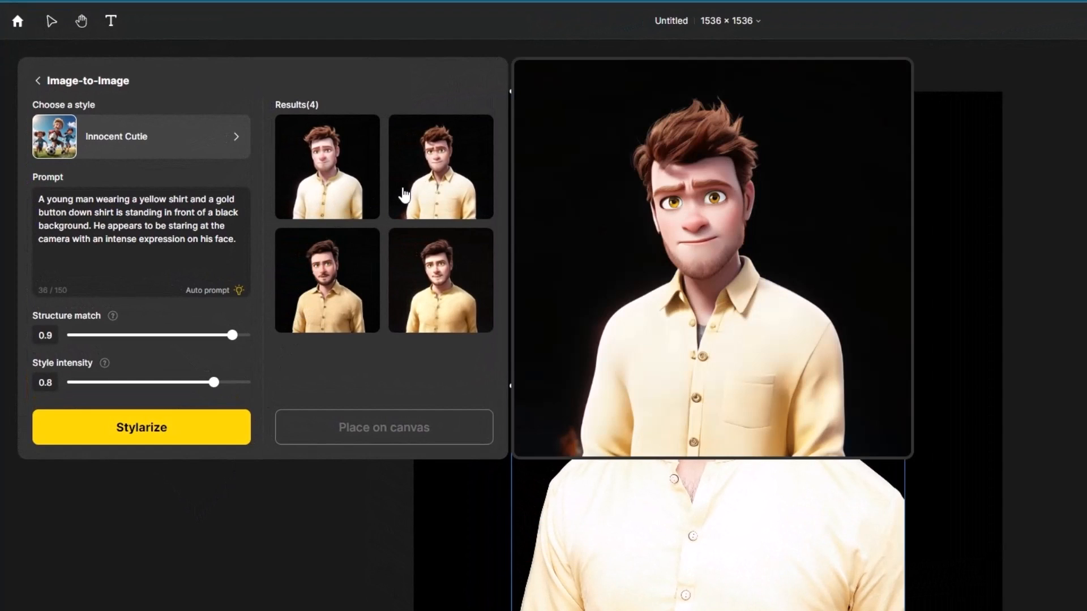
click(440, 279)
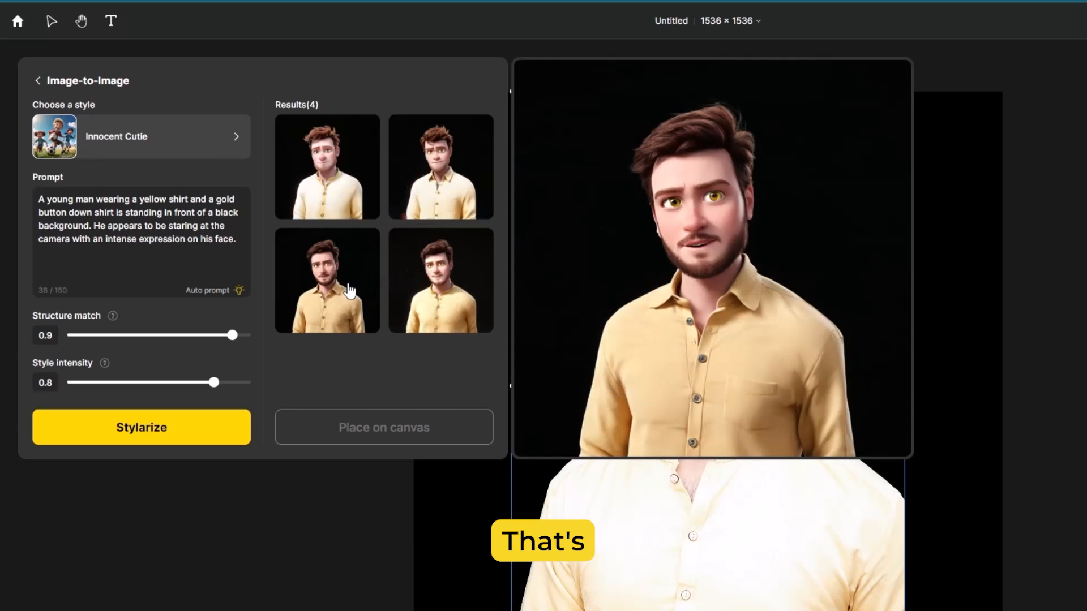
click(327, 280)
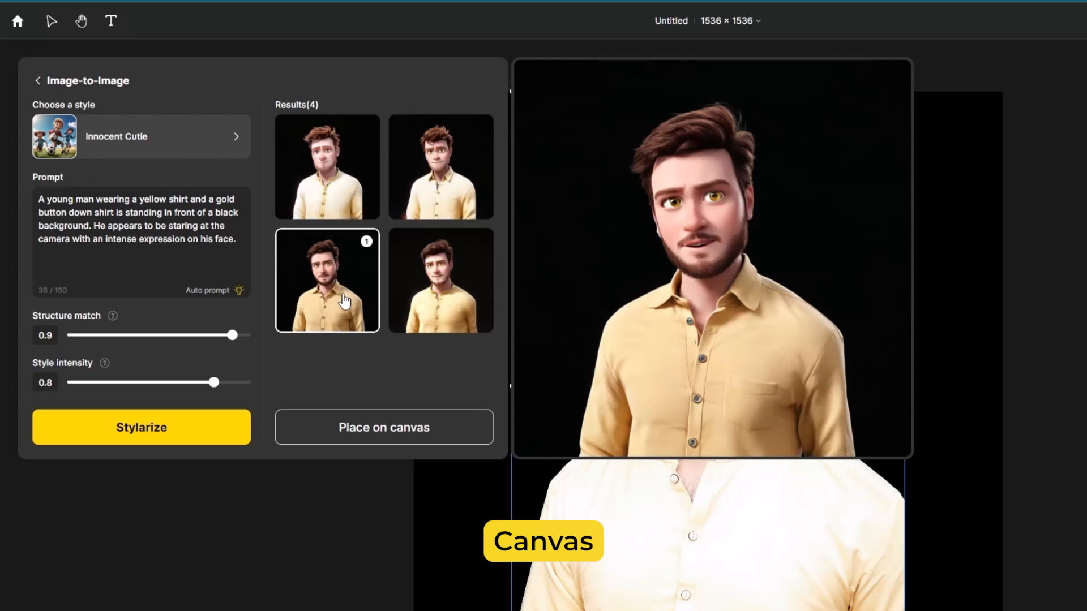
click(384, 426)
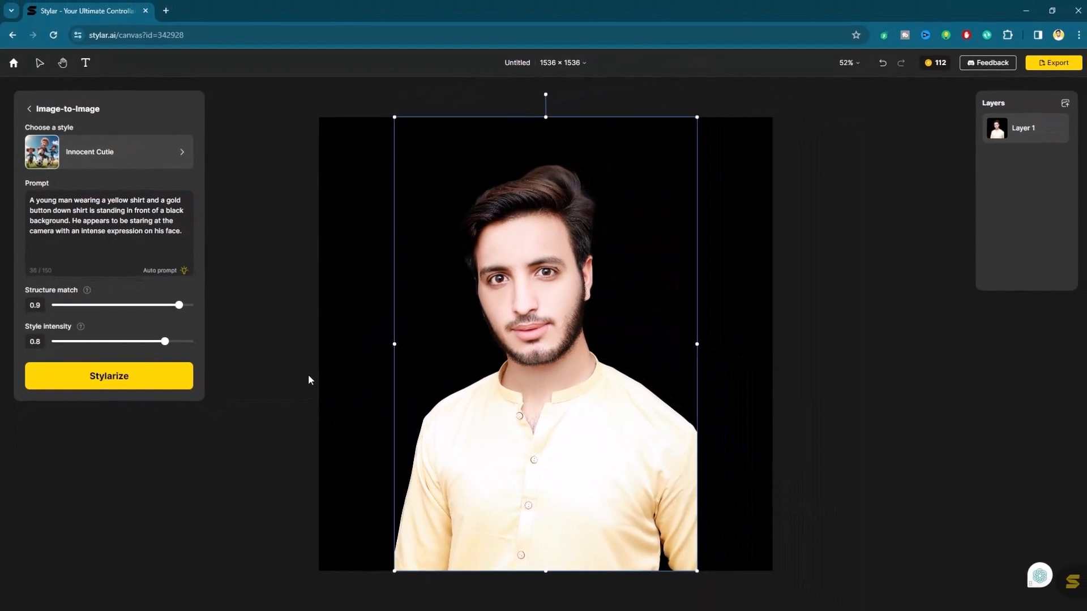
Step: Select the placed cartoon image so Layer 2 is active
click(109, 376)
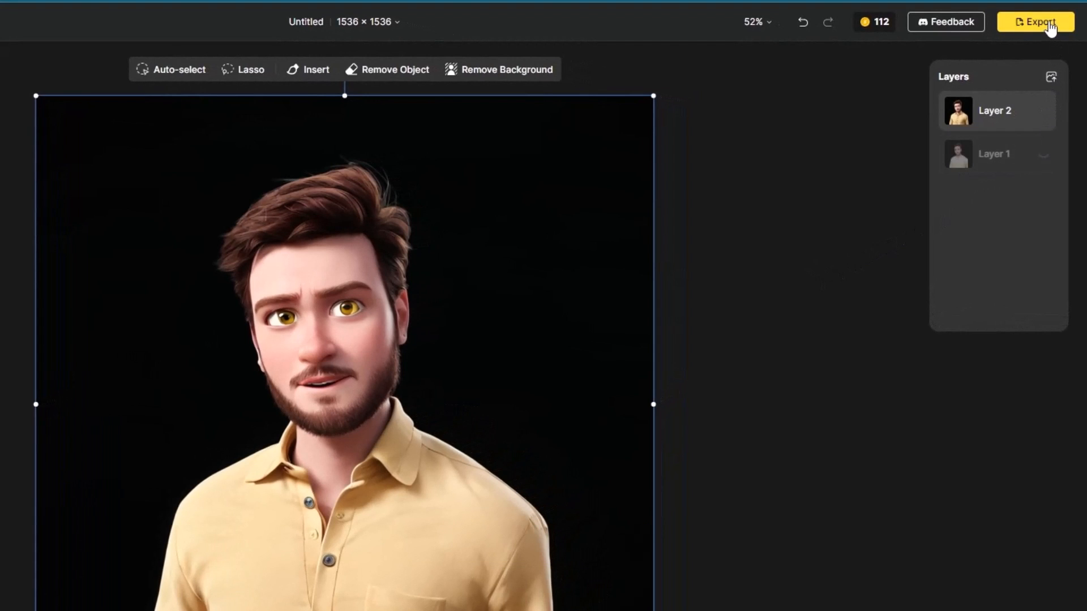
Step: Export the cartoon as a 3x JPG and check Untitled_3x.jpg in downloads
click(1037, 22)
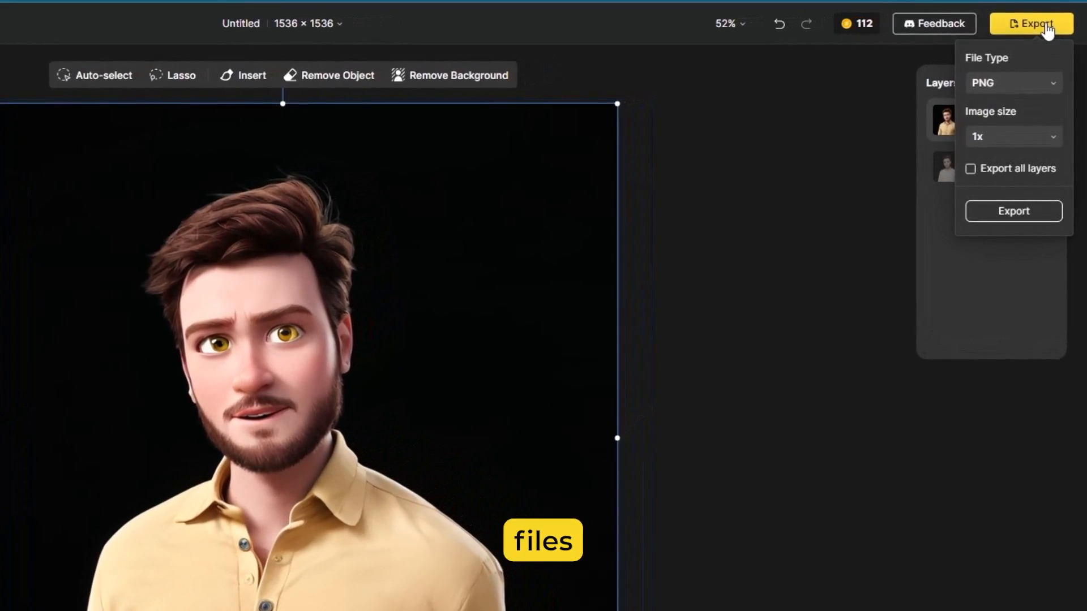
click(1013, 82)
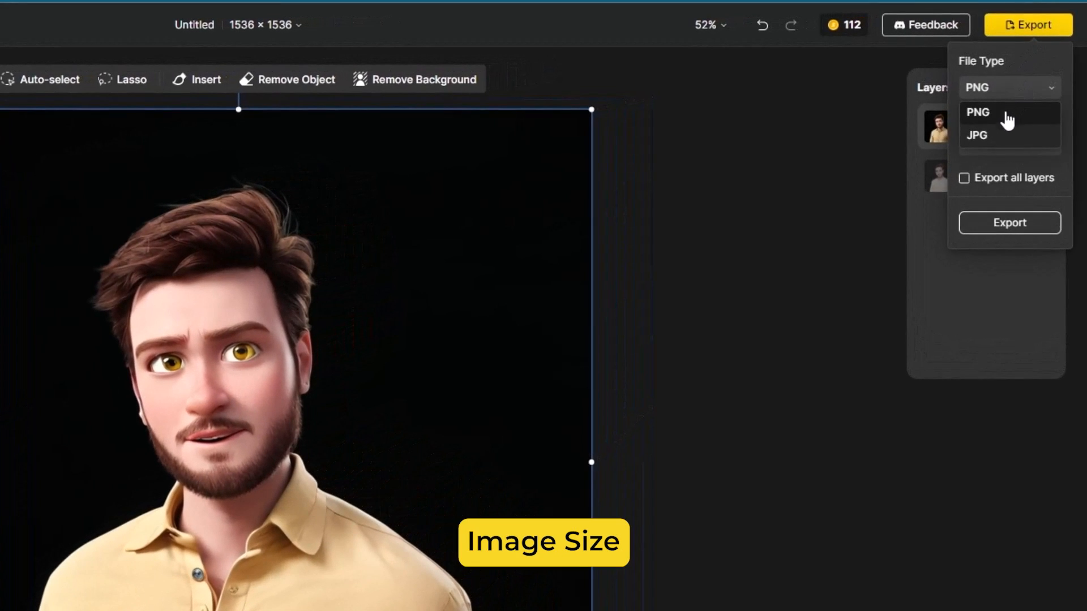
click(978, 135)
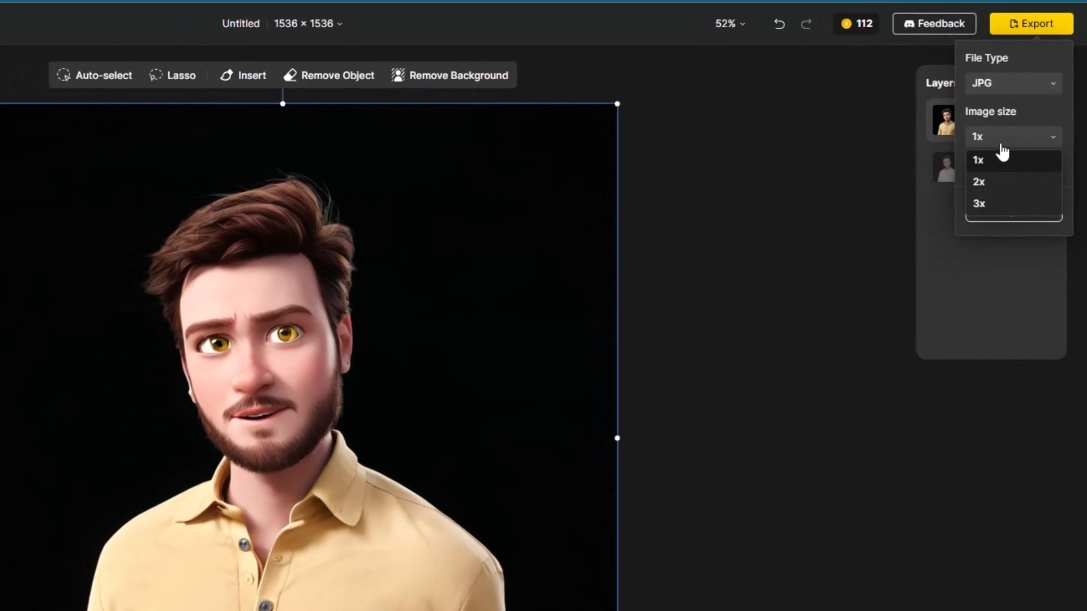
click(979, 204)
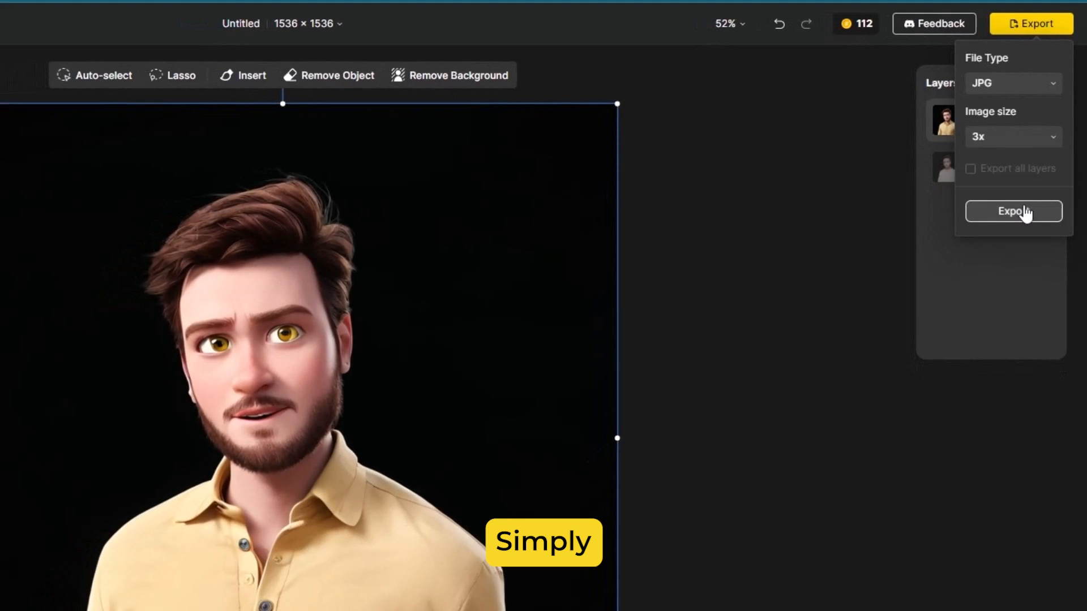
click(1013, 211)
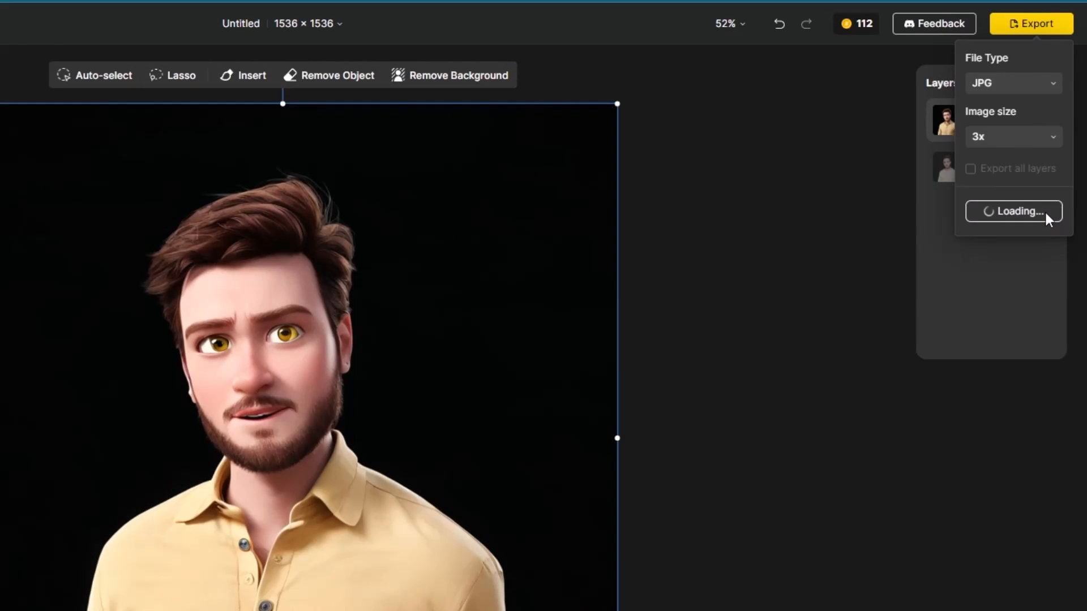
mouse_move(724, 479)
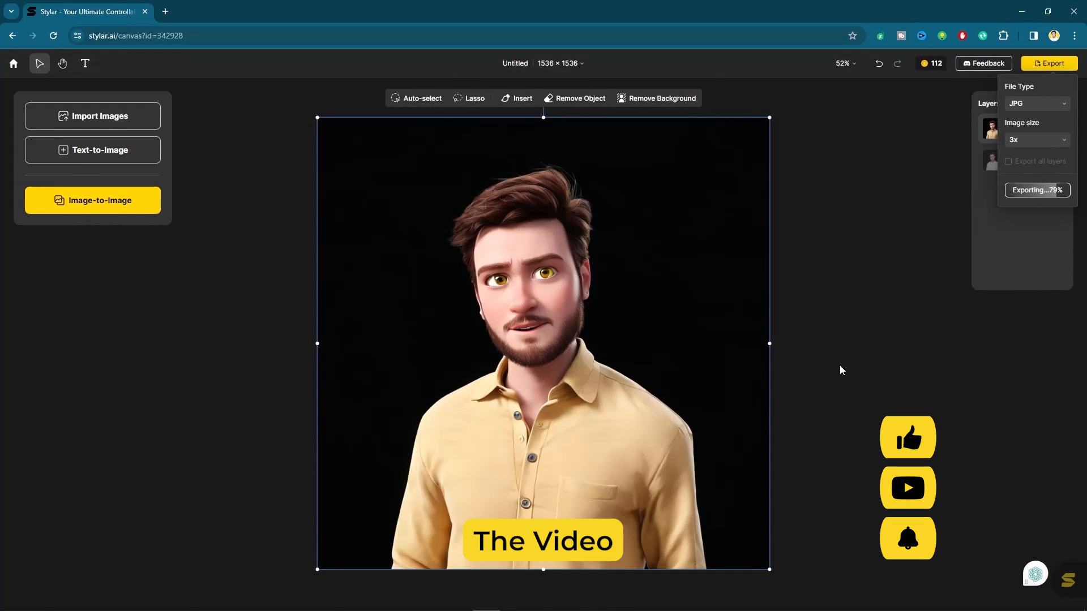
click(1012, 36)
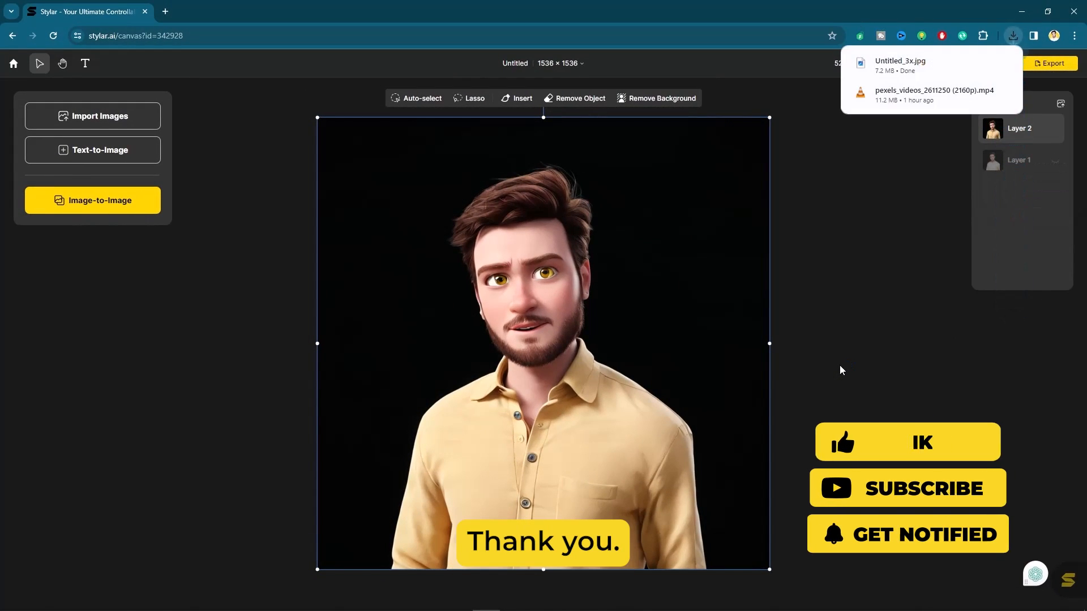